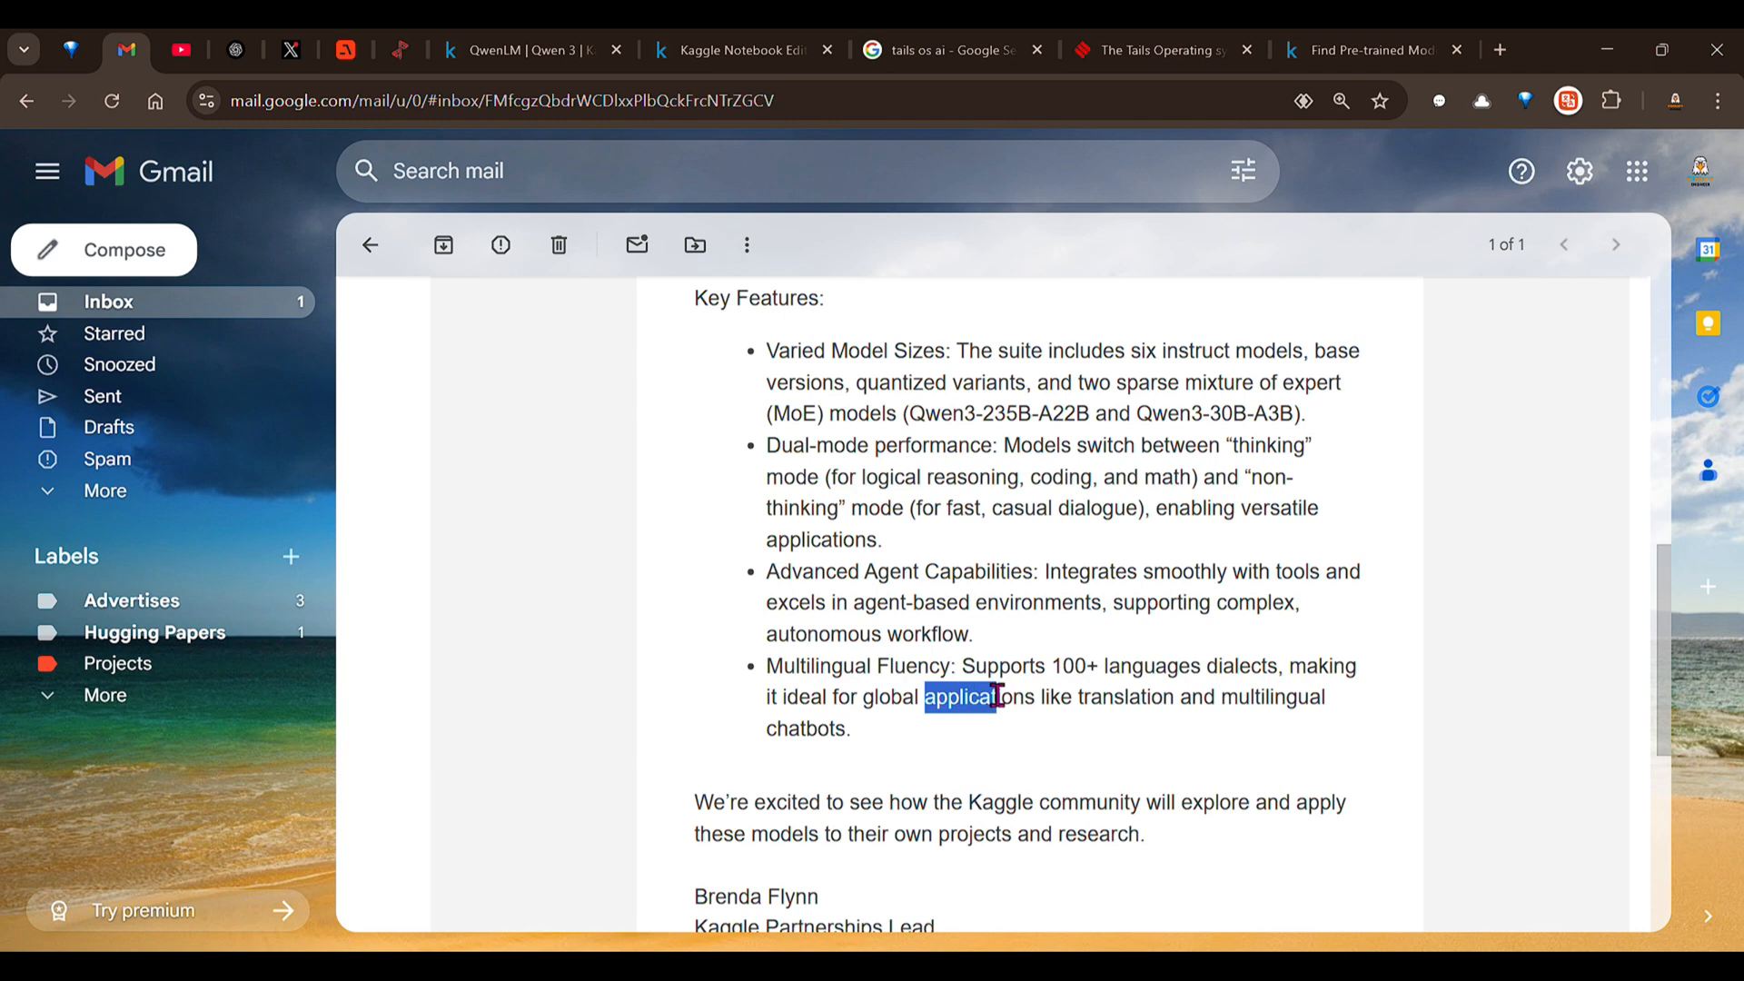
# Return to the Qwen notebook and show the draft session's CPU, GPU and disk usage.
pyautogui.click(566, 50)
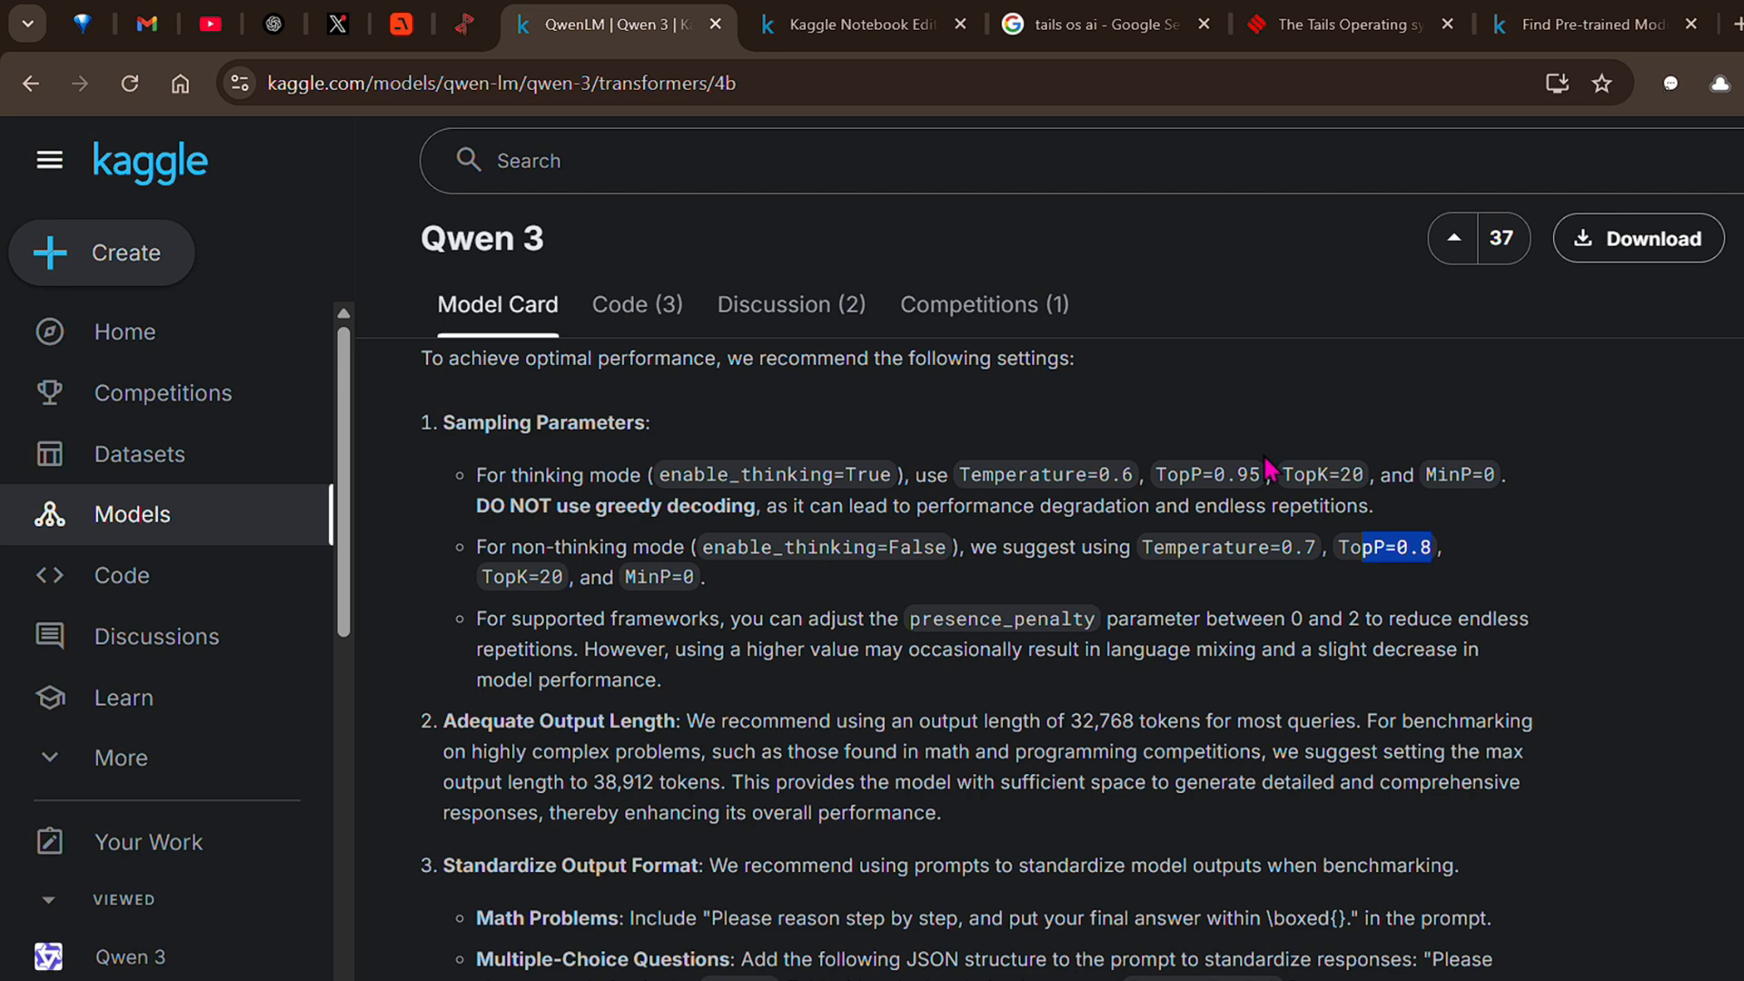
pyautogui.click(846, 24)
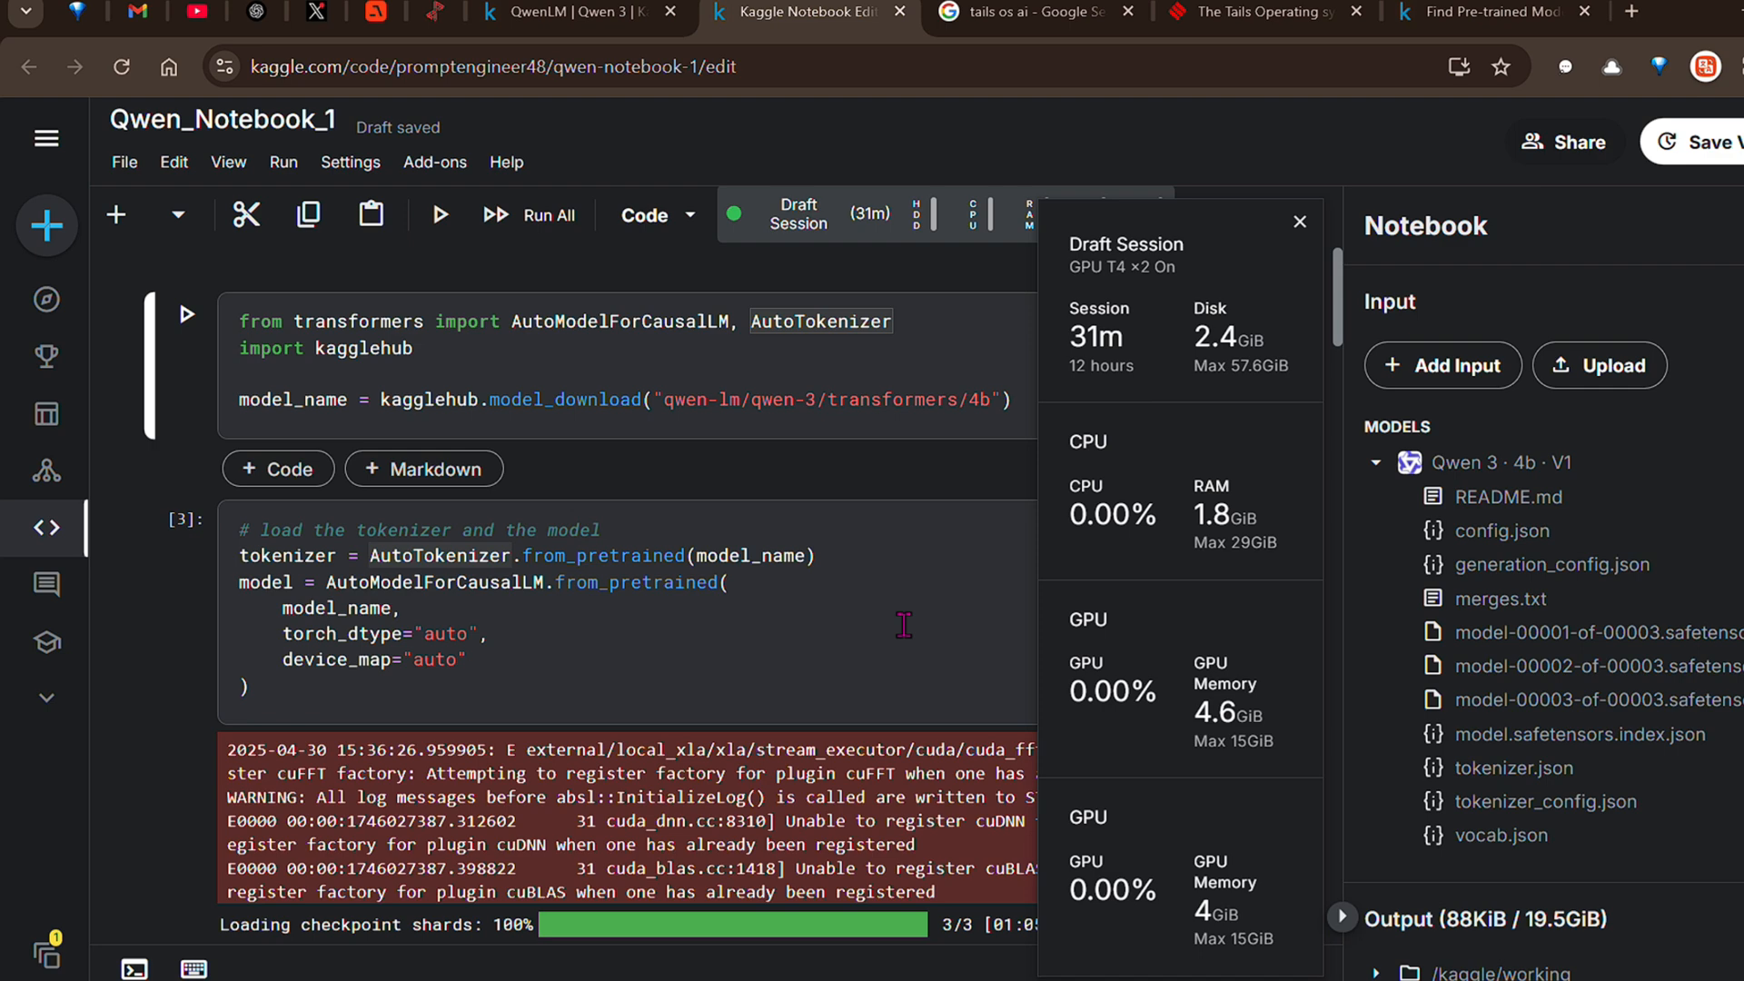
pyautogui.click(1298, 222)
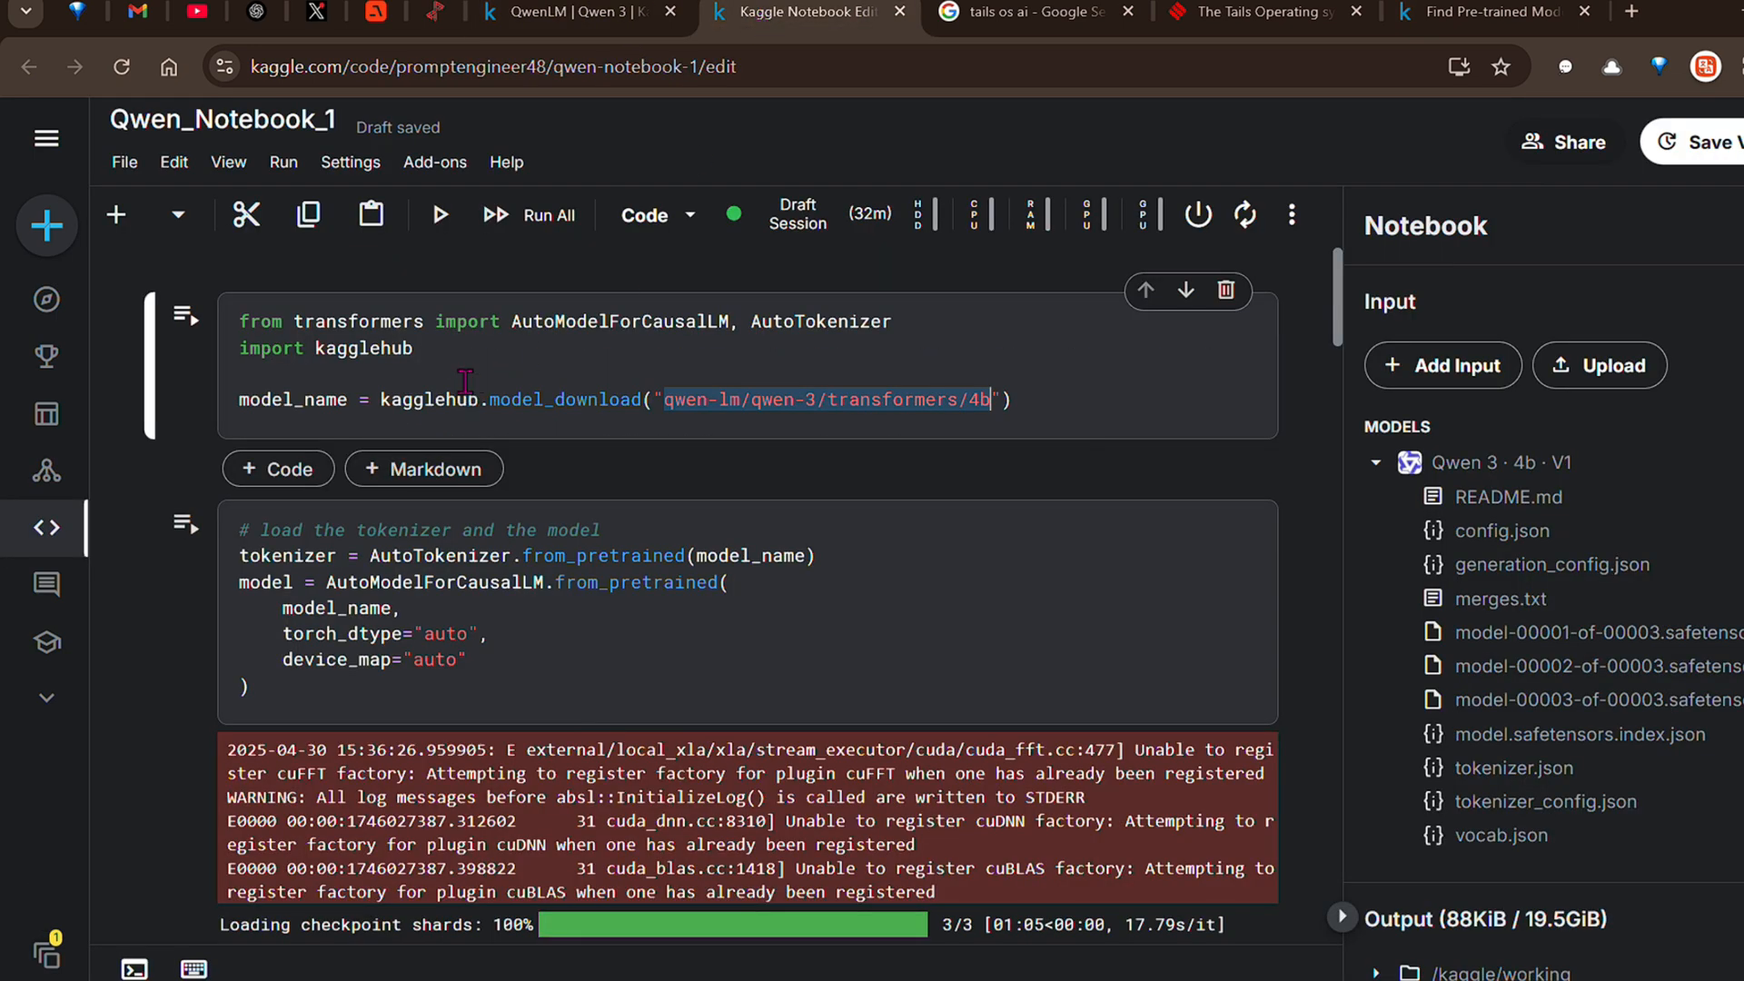
pyautogui.scroll(-3)
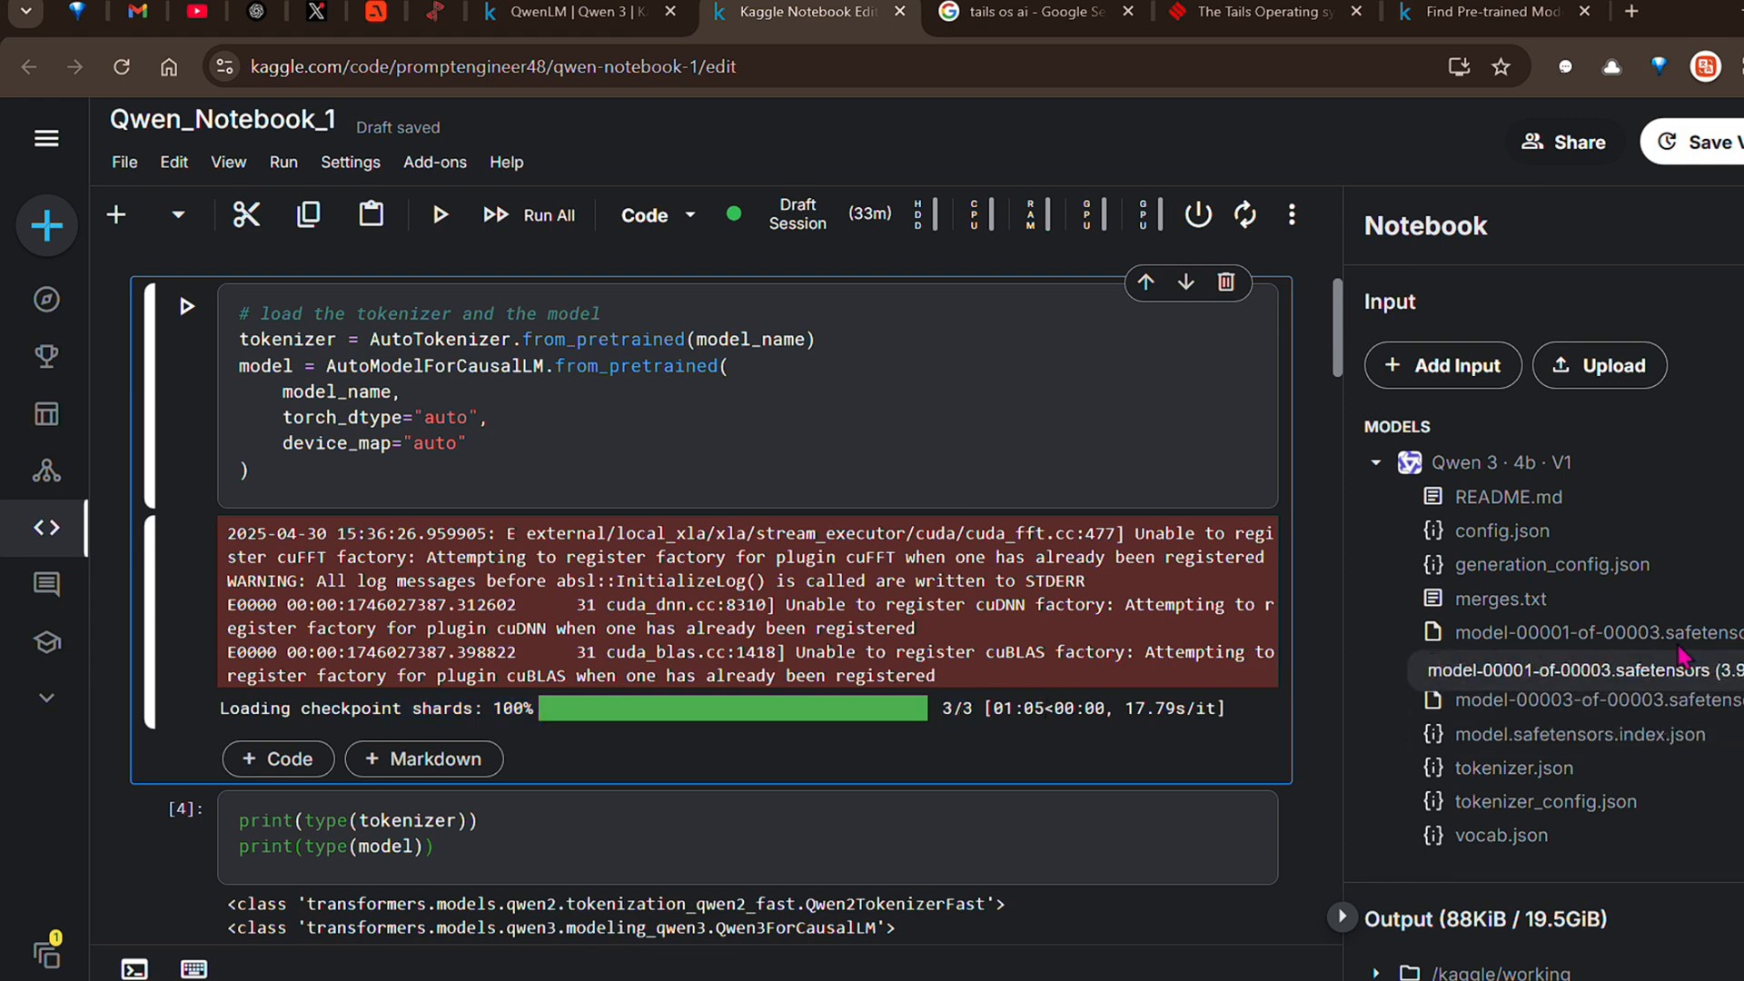
pyautogui.moveTo(1699, 643)
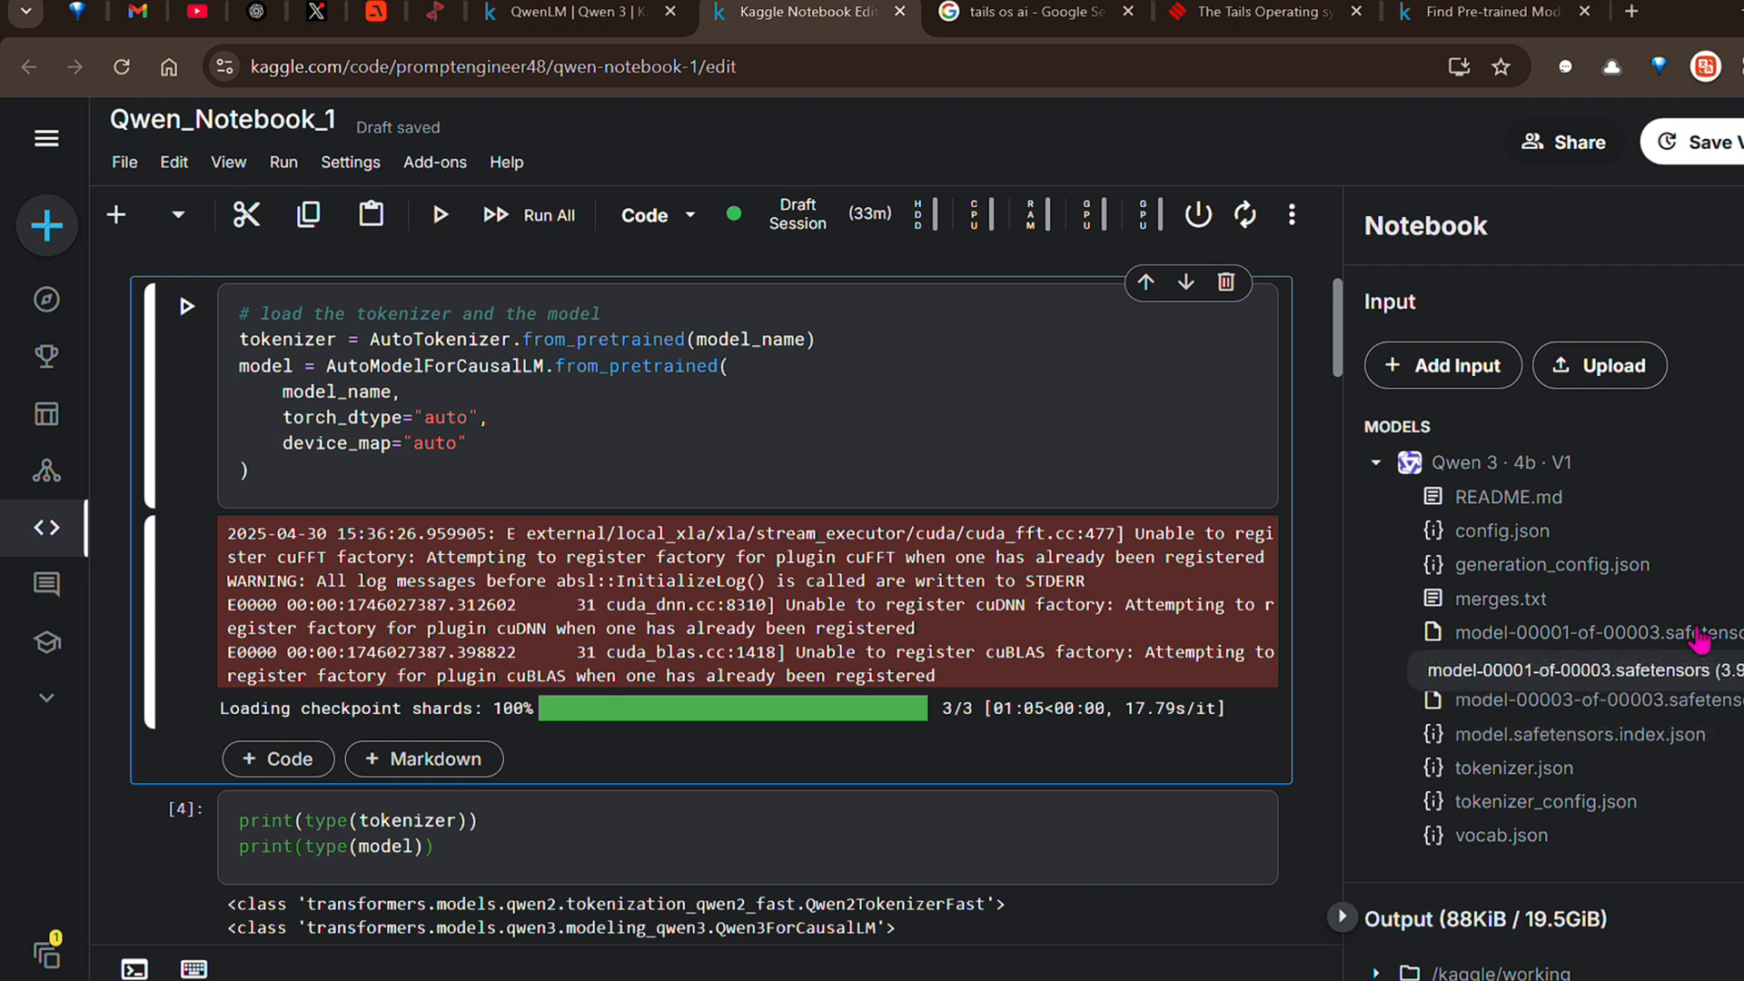
pyautogui.scroll(-3)
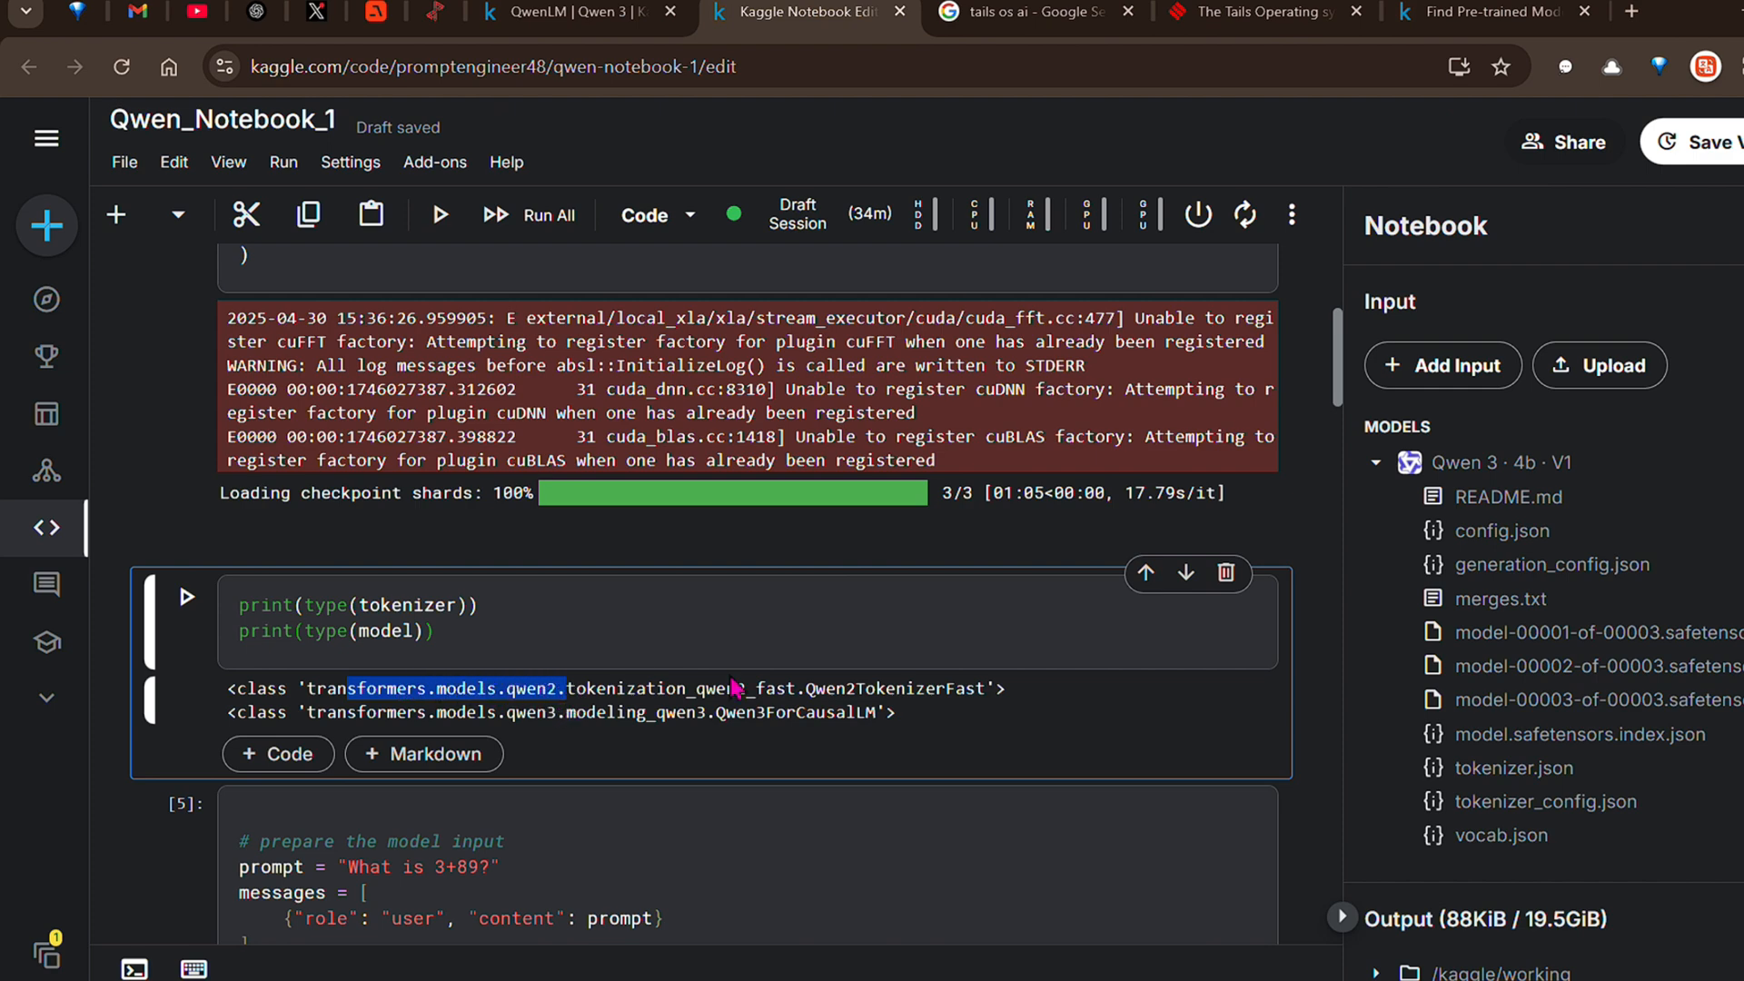
pyautogui.scroll(-3)
pyautogui.write('generated_ids[0]')
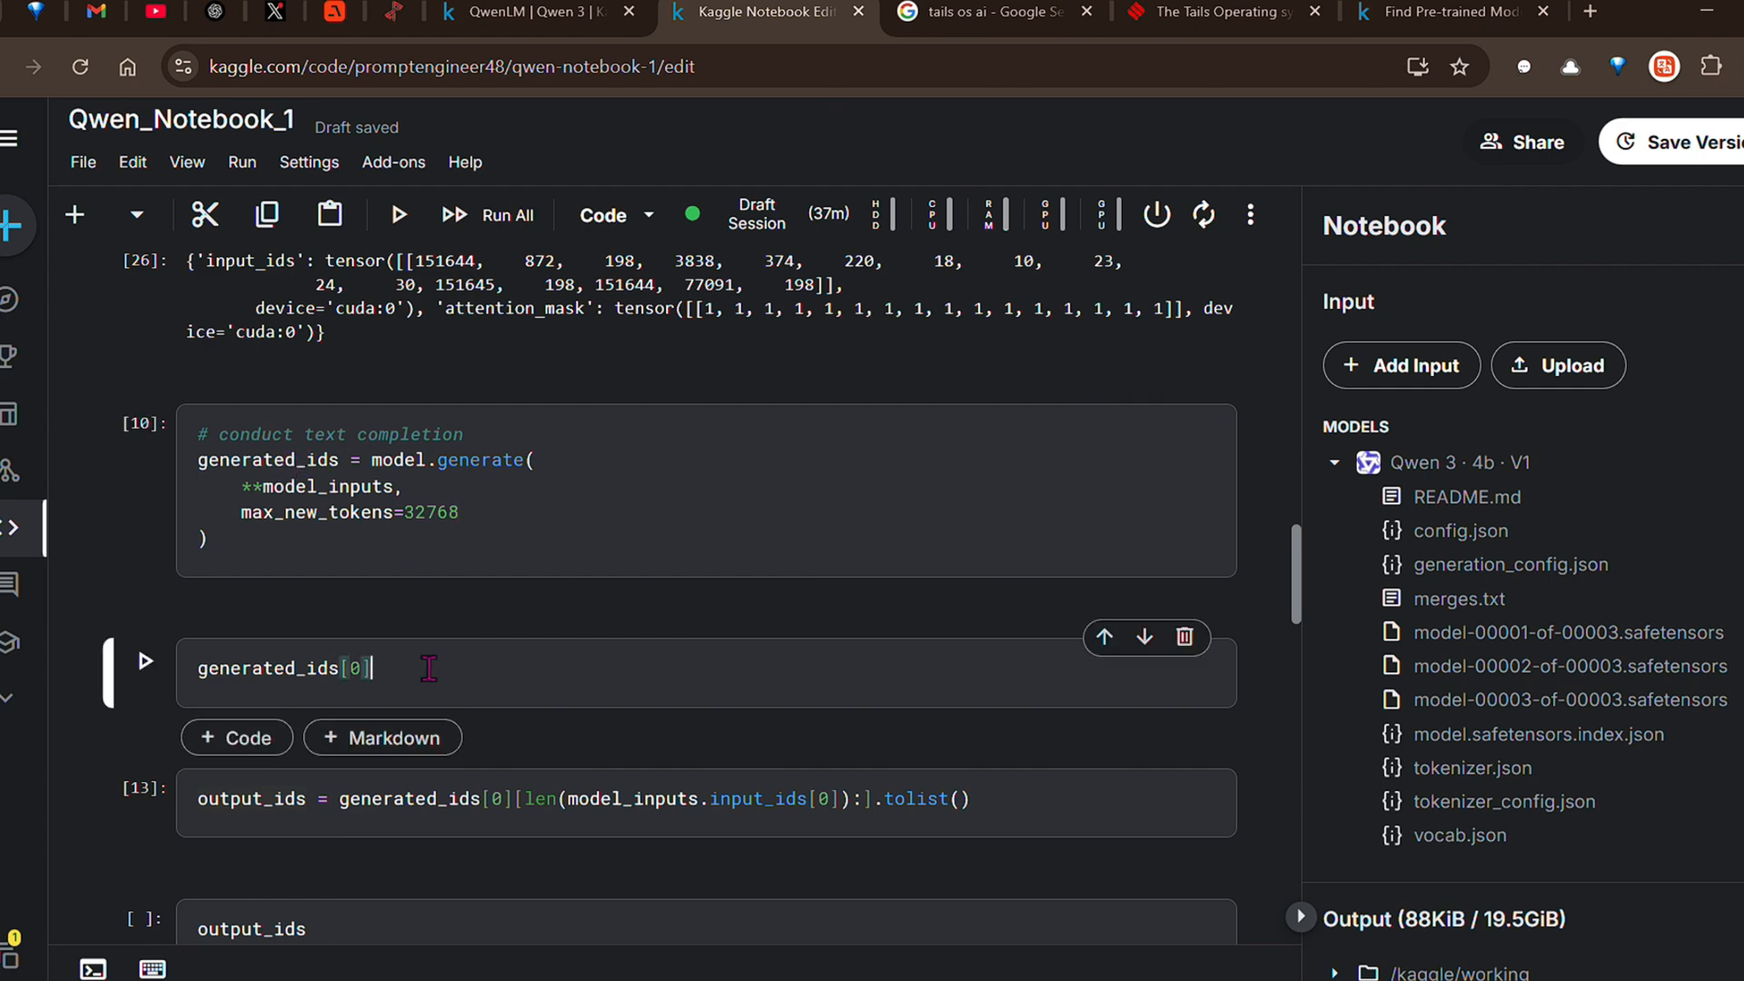
# Scroll down below the model.generate cell to reach where the generated_ids[0] cell goes.
pyautogui.scroll(-3)
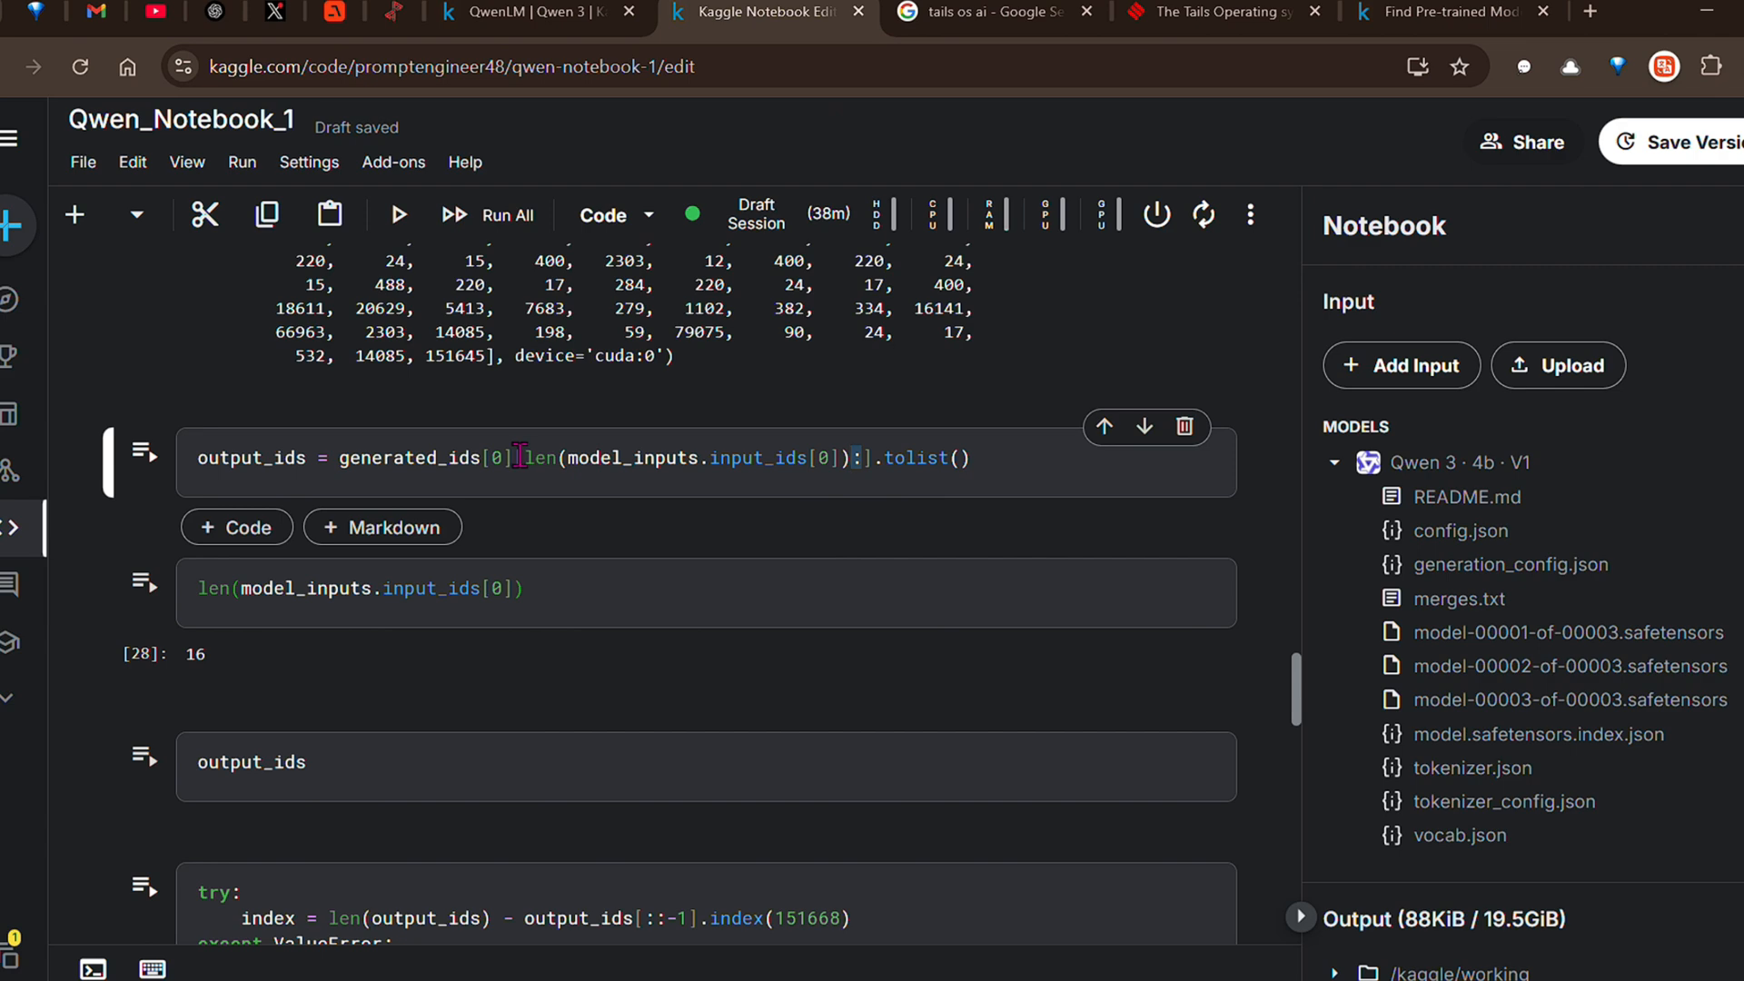
pyautogui.scroll(-3)
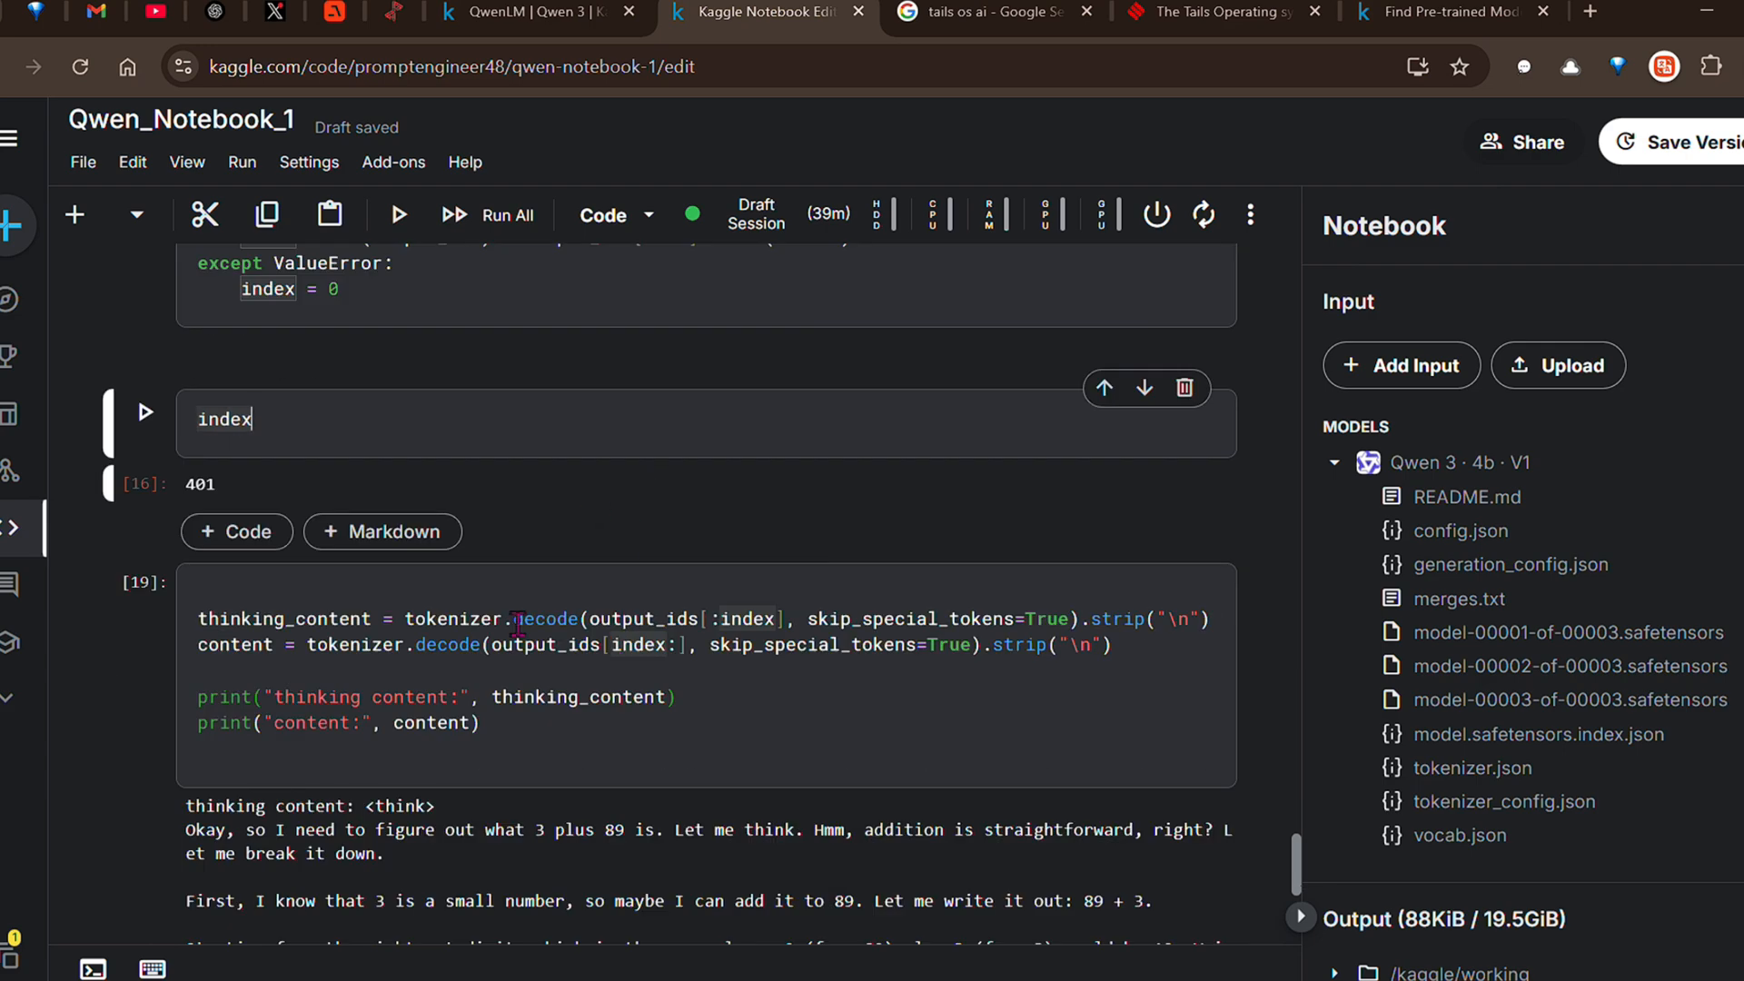
pyautogui.click(1446, 11)
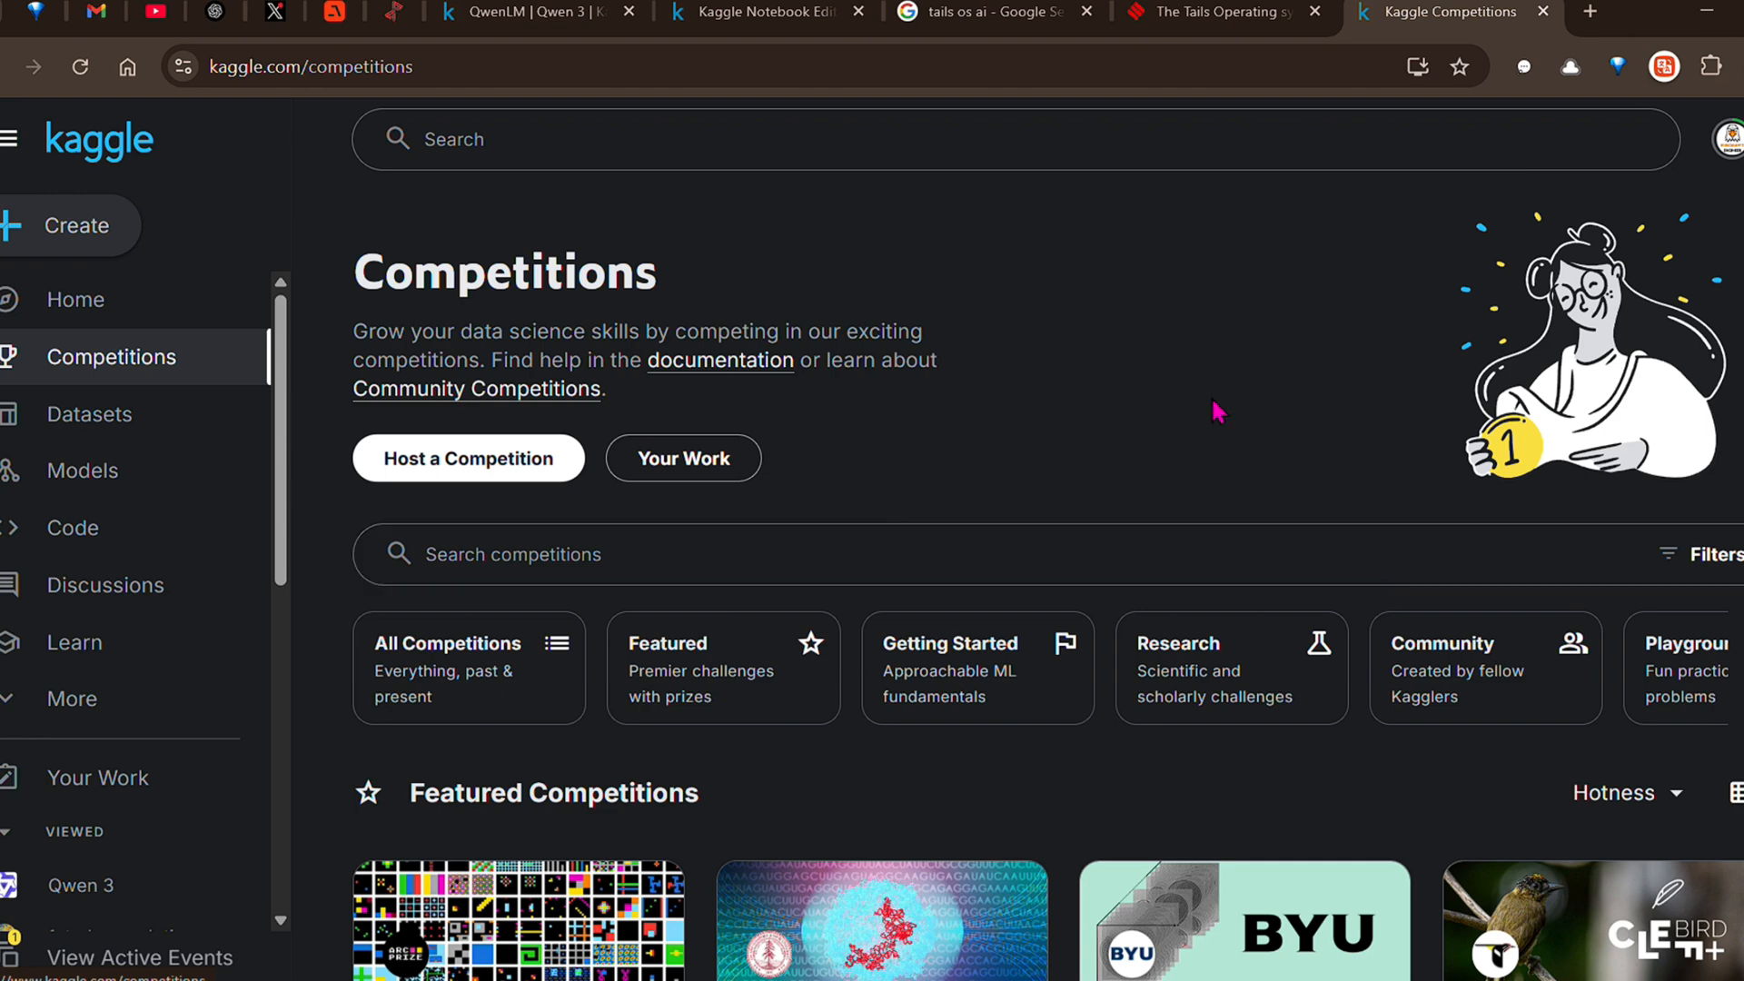
# Switch to the Gmail tab showing the Qwen 3 release announcement email.
pyautogui.click(91, 11)
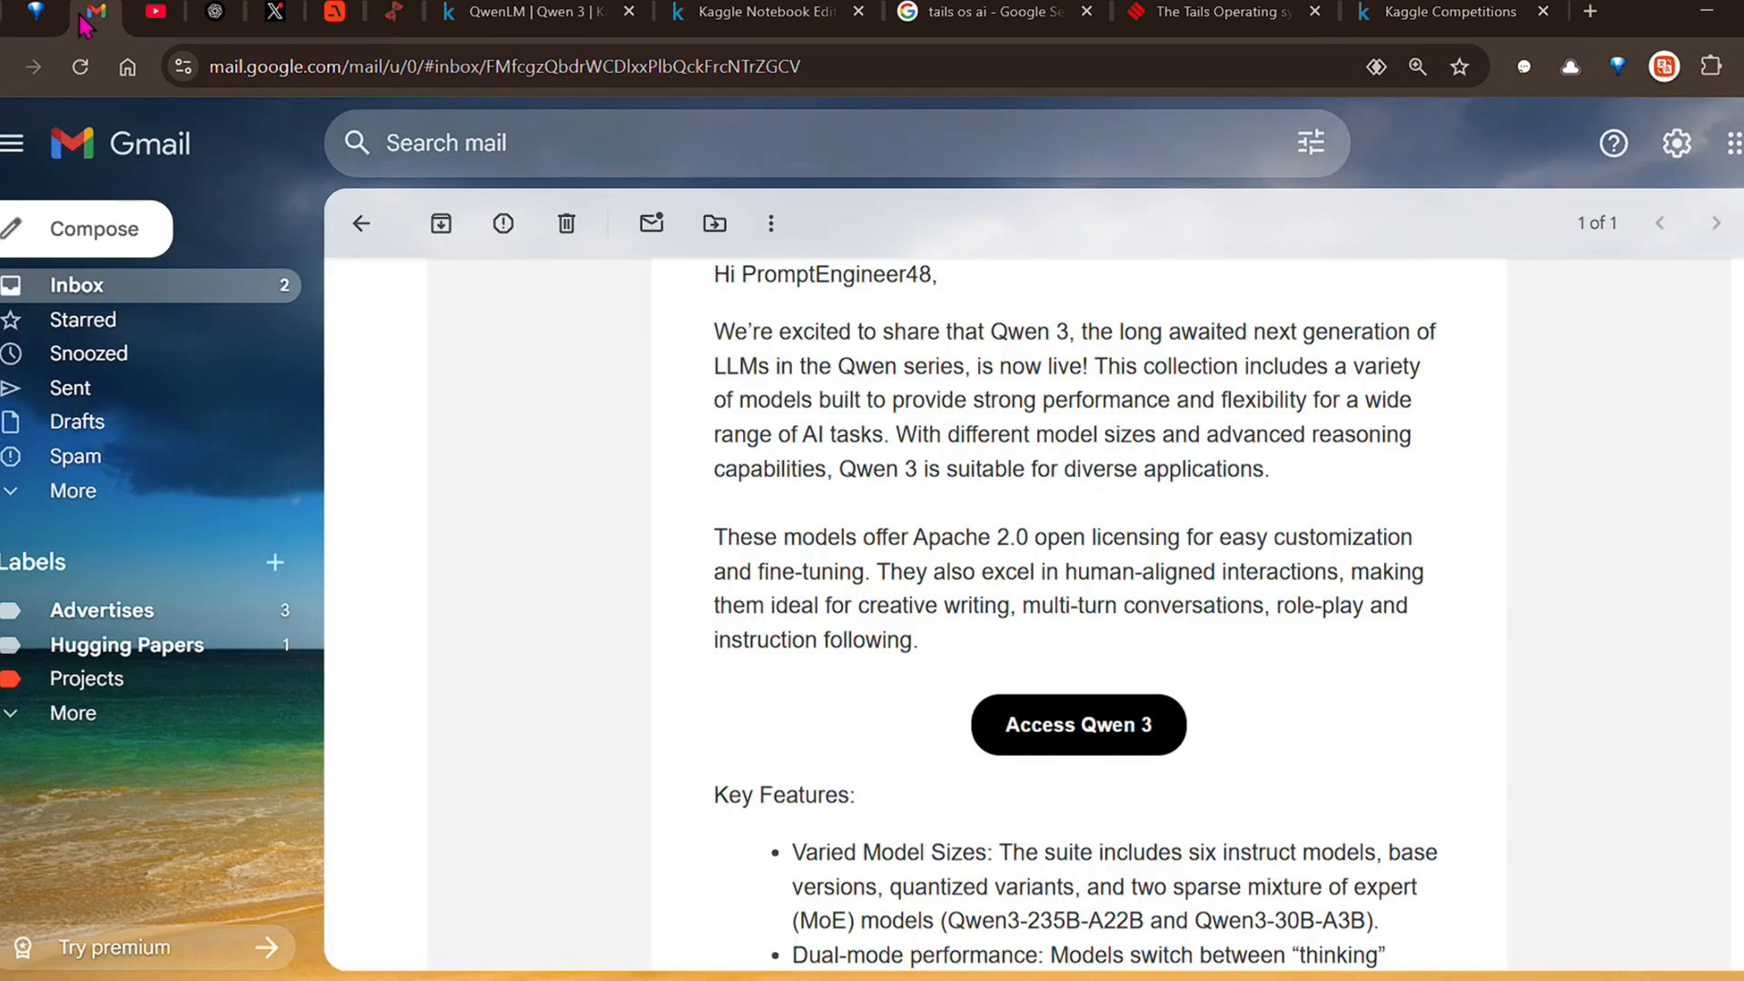